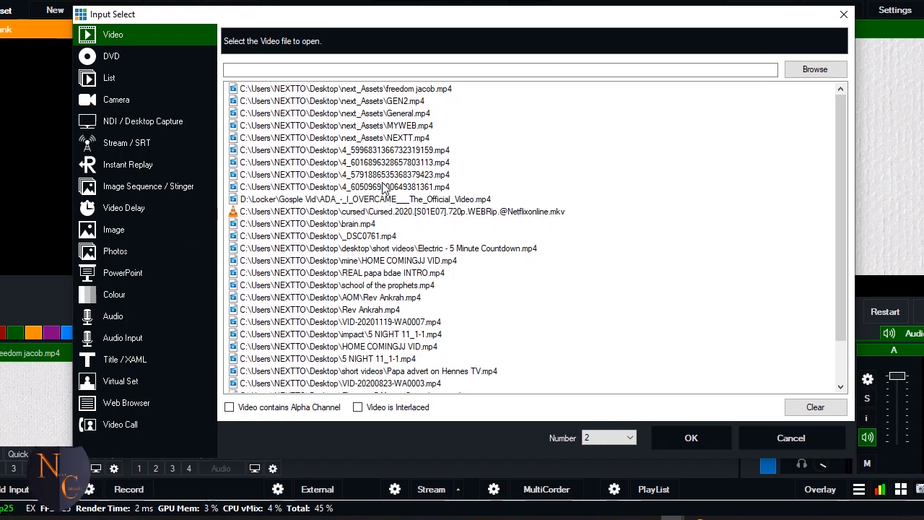
mouse_move(686, 112)
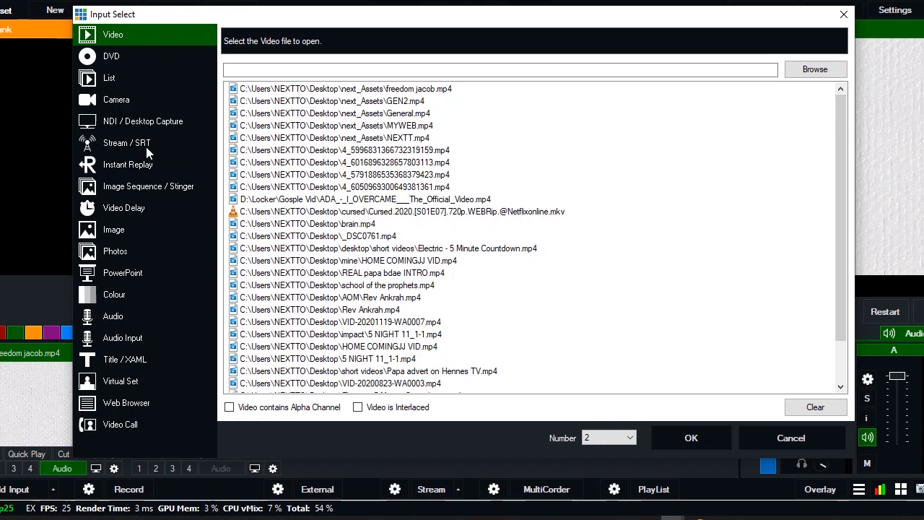
Choose Streams / SRT as the input type, showing RTSP over UDP with a 300 ms buffer
left_click(127, 142)
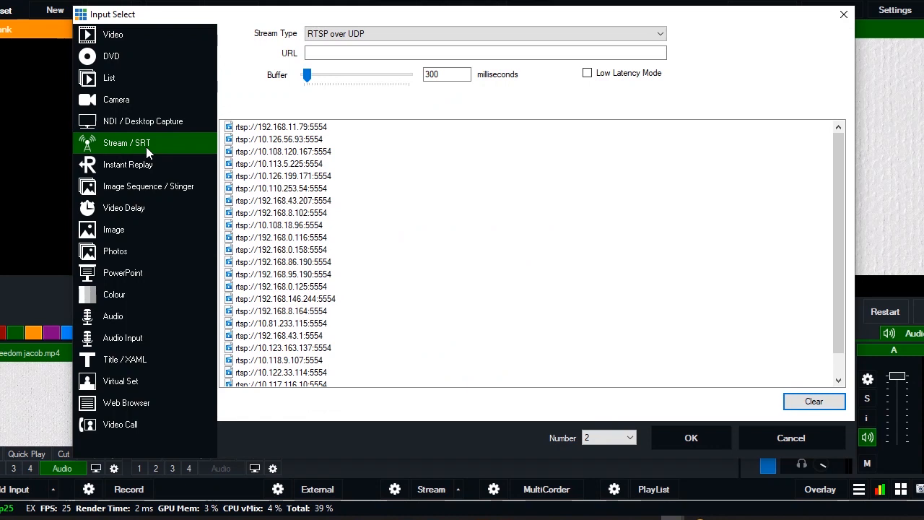
mouse_move(375, 225)
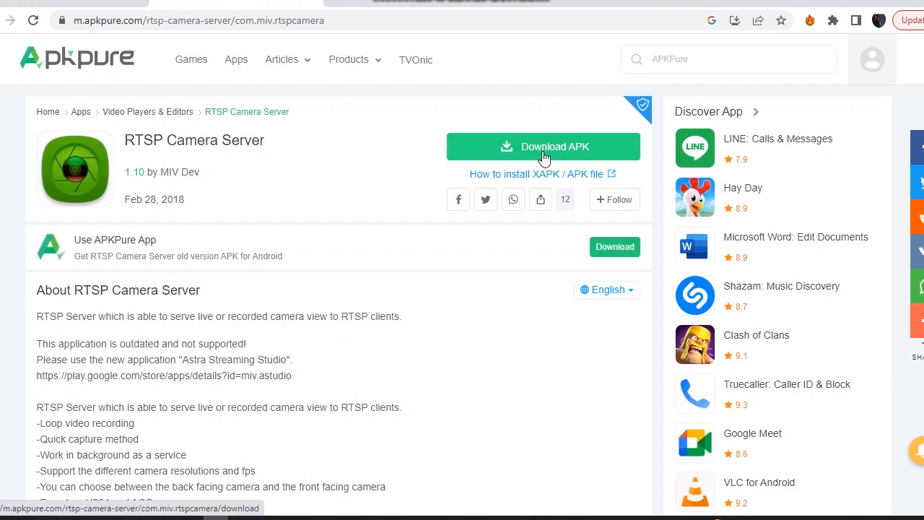
mouse_move(123, 181)
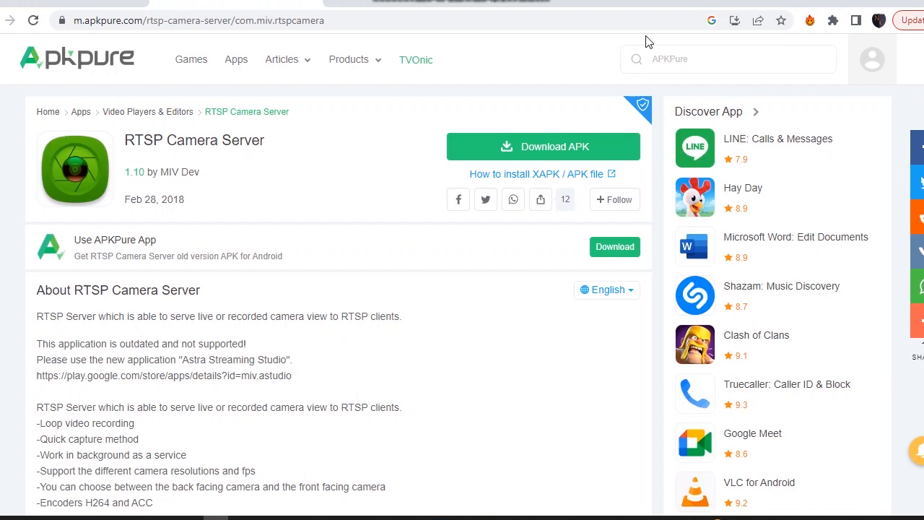
mouse_move(807, 12)
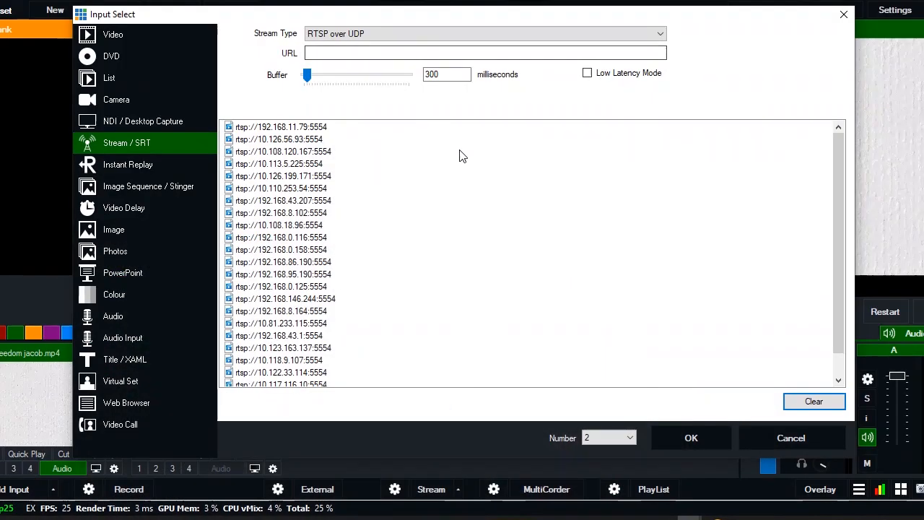
mouse_move(428, 153)
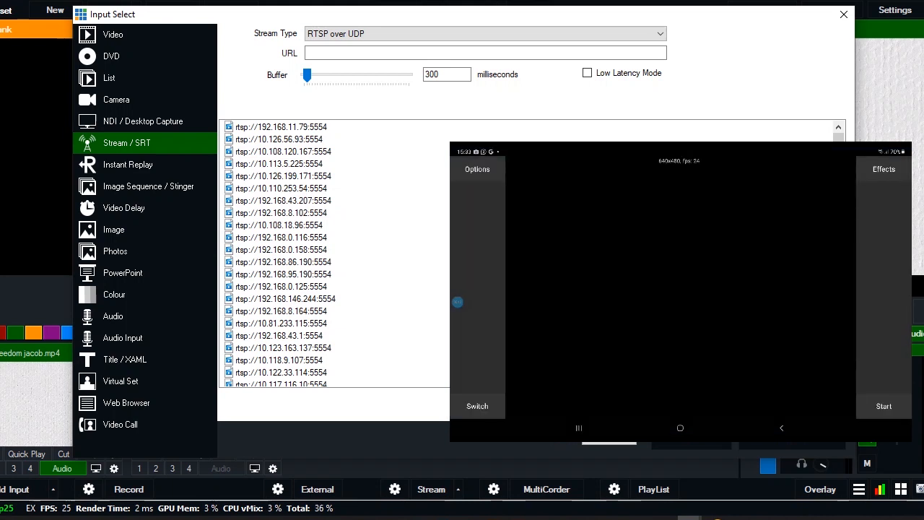
mouse_move(413, 162)
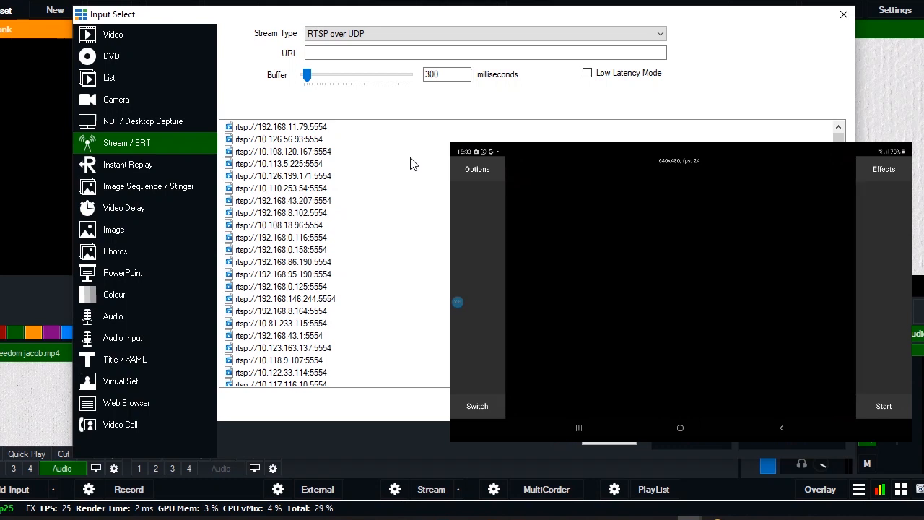
Start the phone's RTSP Camera Server and fill the URL with rtsp://192.168.11.79:5554
left_click(884, 406)
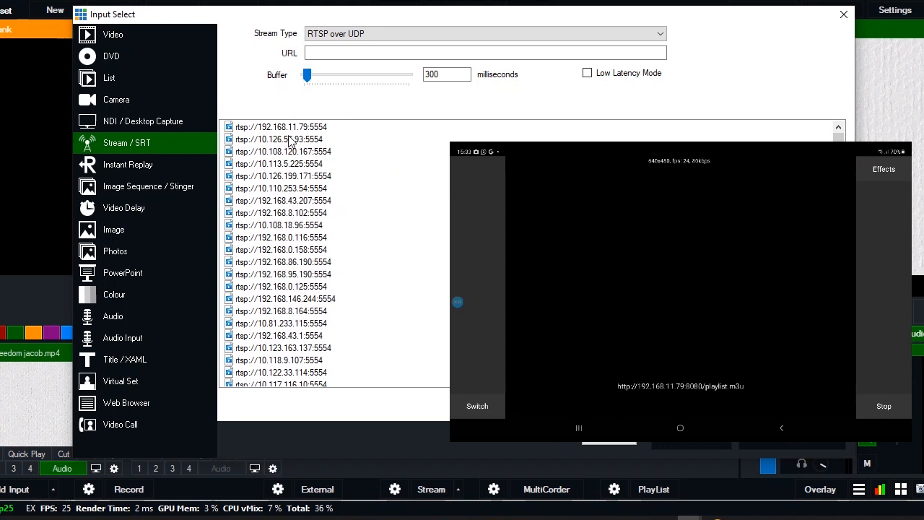
left_click(280, 127)
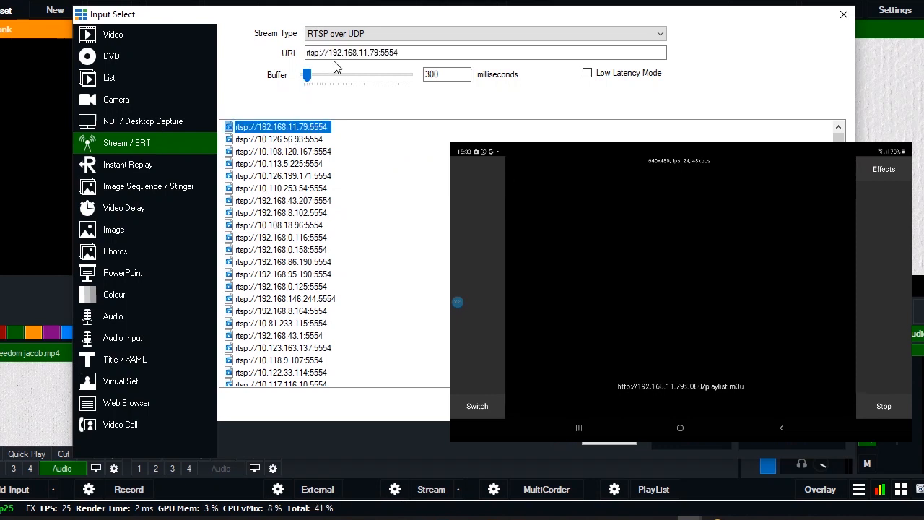